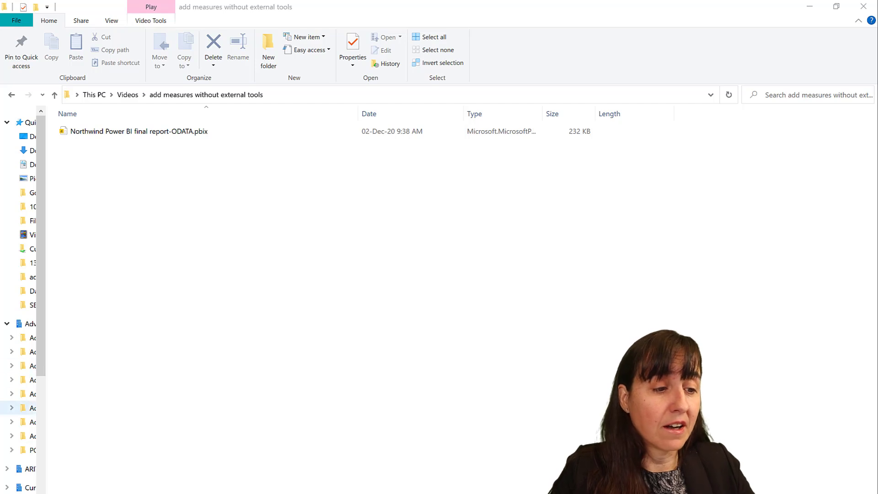
Step: Launch Northwind Power BI final report-ODATA.pbix from the report folder into Power BI Desktop
left_click(138, 130)
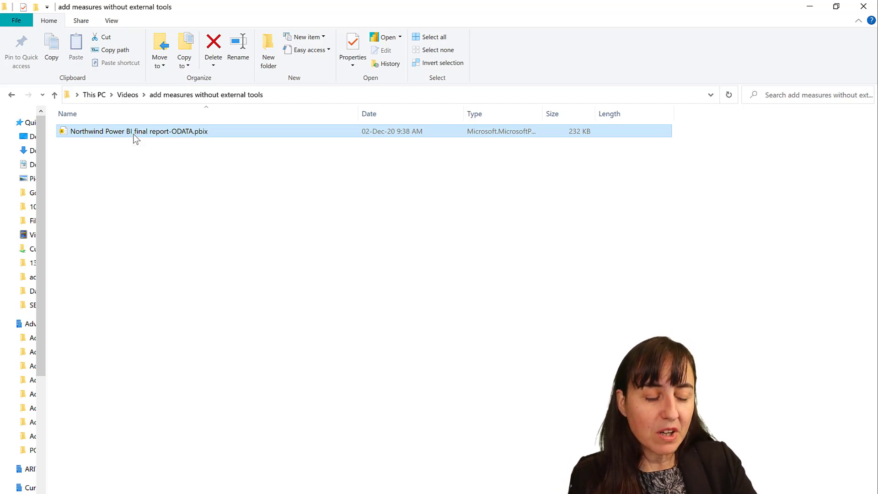
double_click(139, 131)
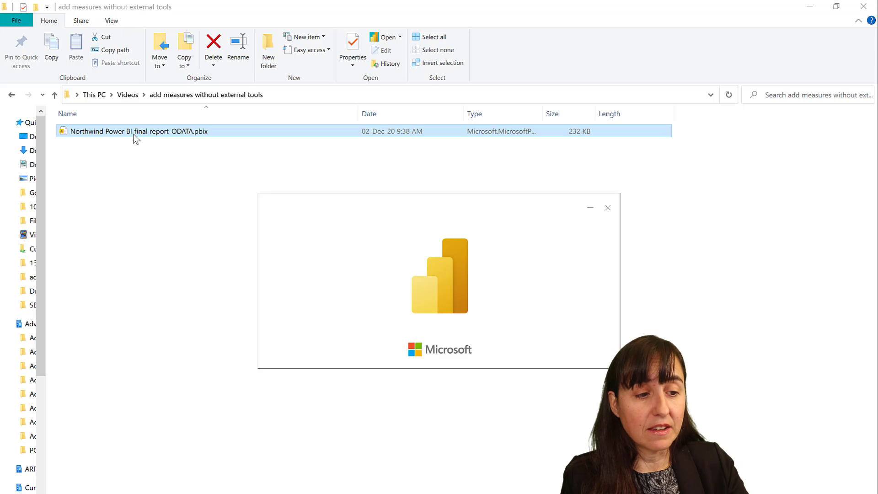
Step: Reach the Modeling ribbon in the loaded Northwind report to begin a new calculated table
double_click(138, 131)
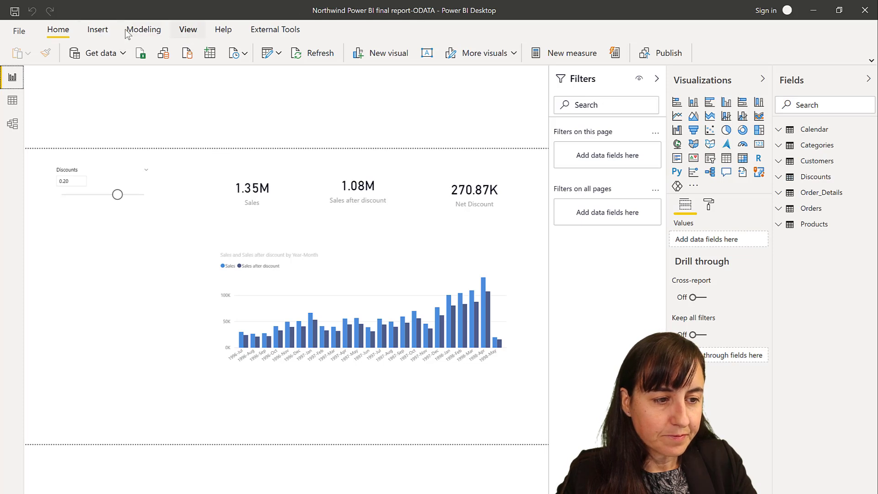
left_click(98, 29)
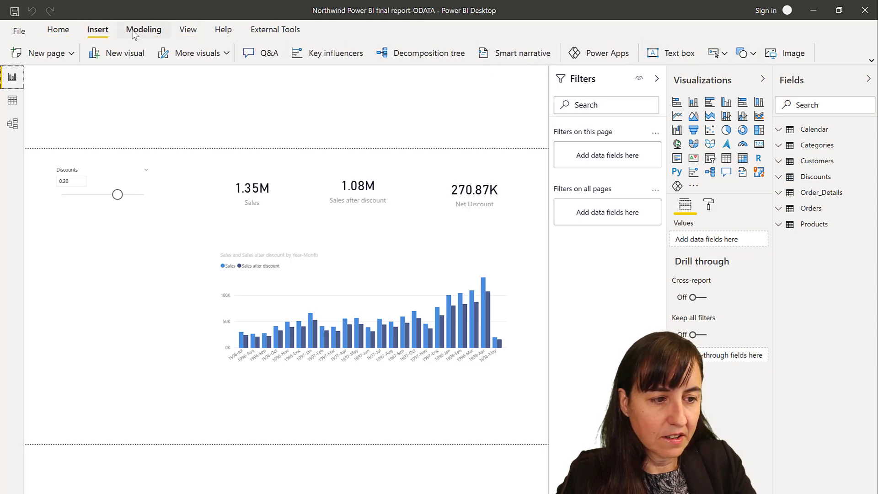
left_click(143, 30)
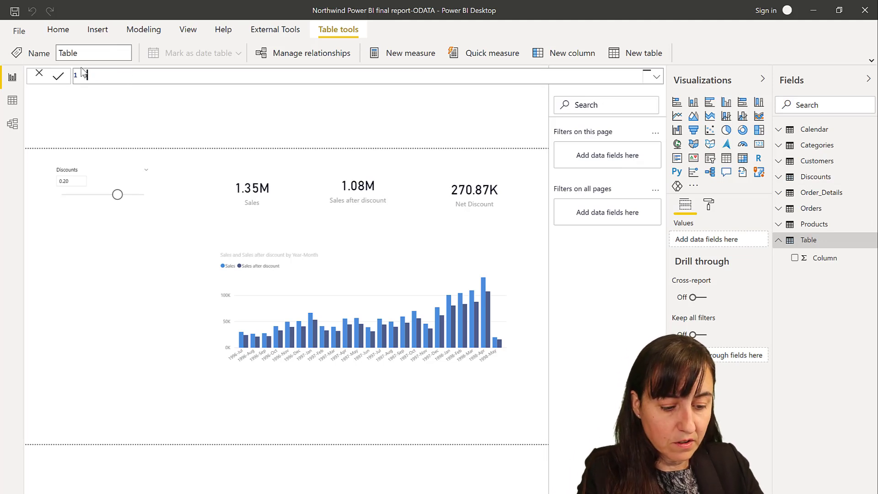
Step: Define Order_Details2 = Order_Details, choosing Order_Details from IntelliSense as the source table
type("Order_Det")
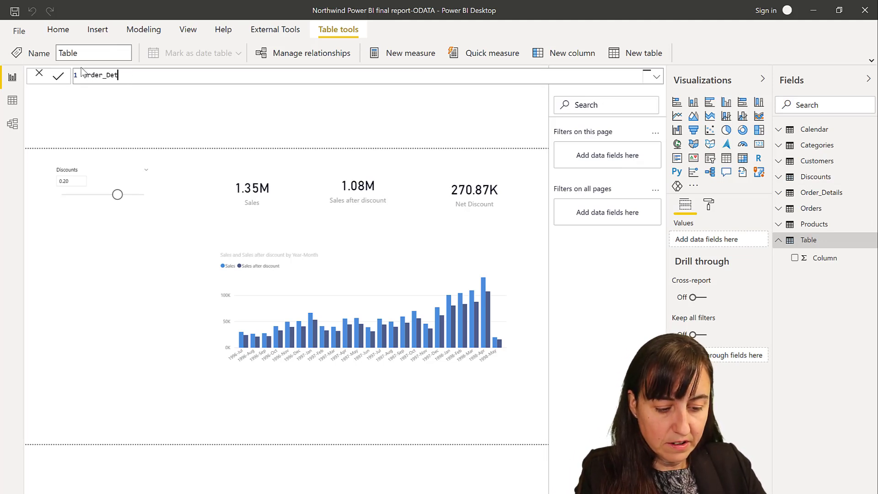
type("ails")
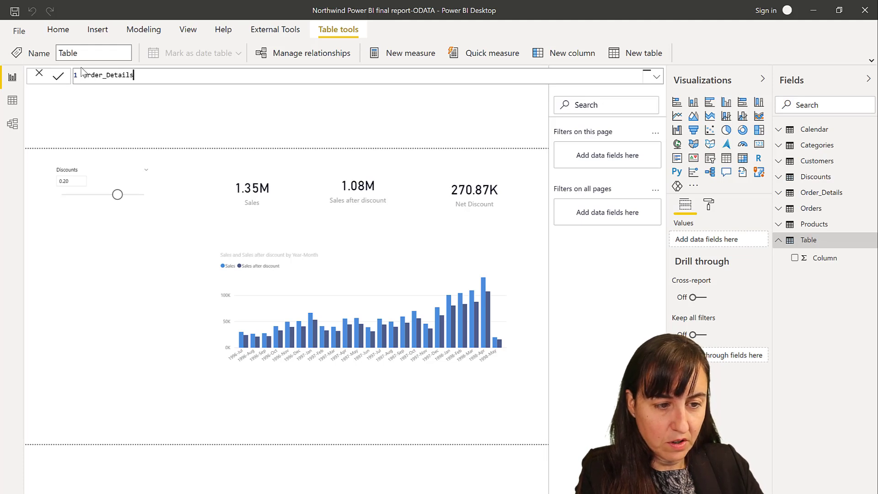
type("2 = Or")
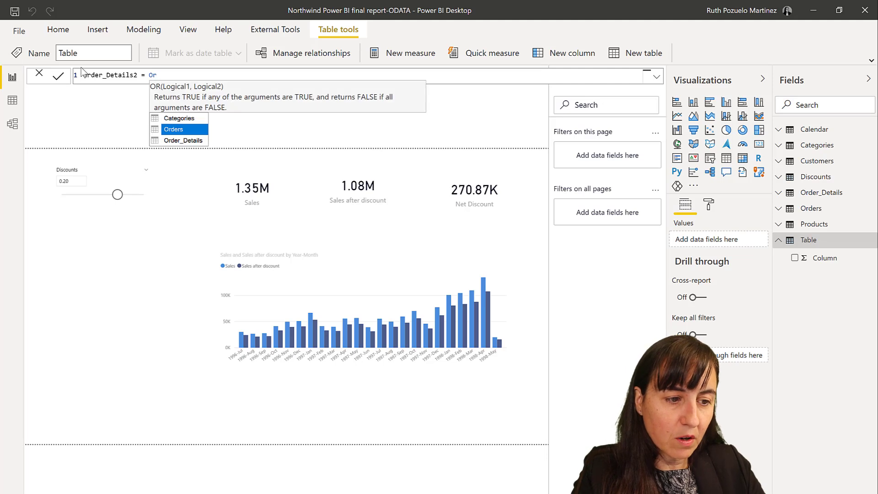
left_click(184, 140)
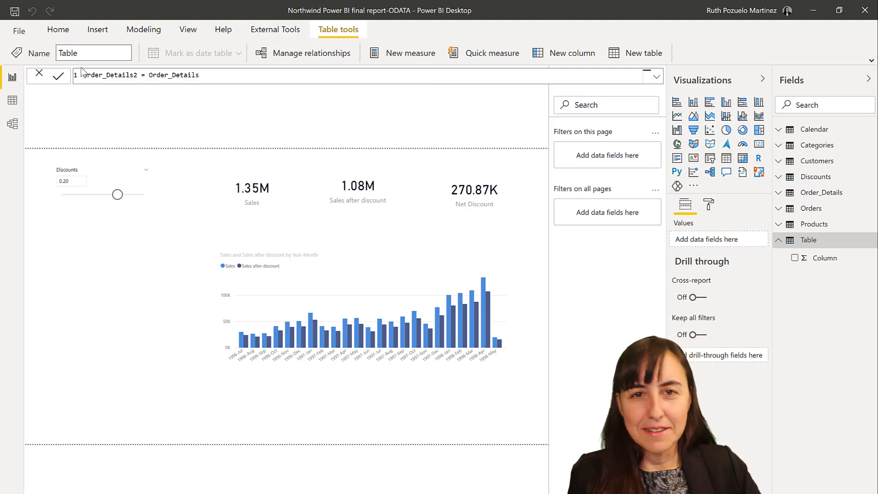
type("Order_Details2")
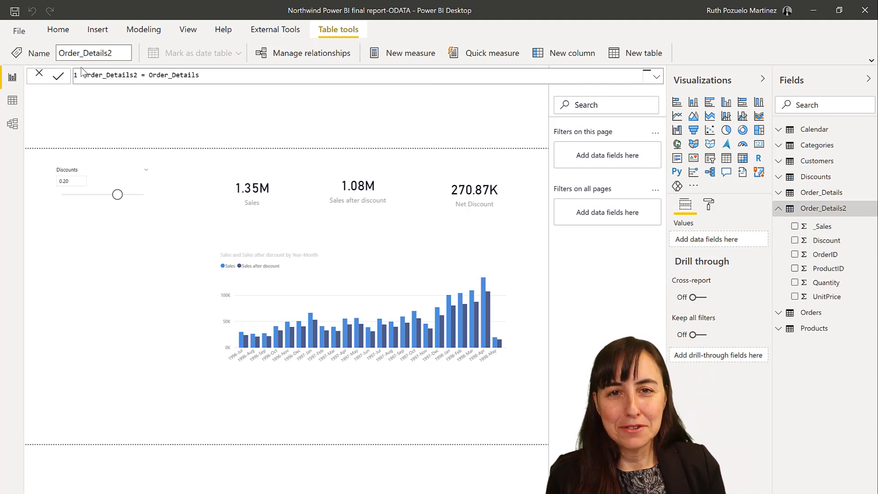
mouse_move(341, 185)
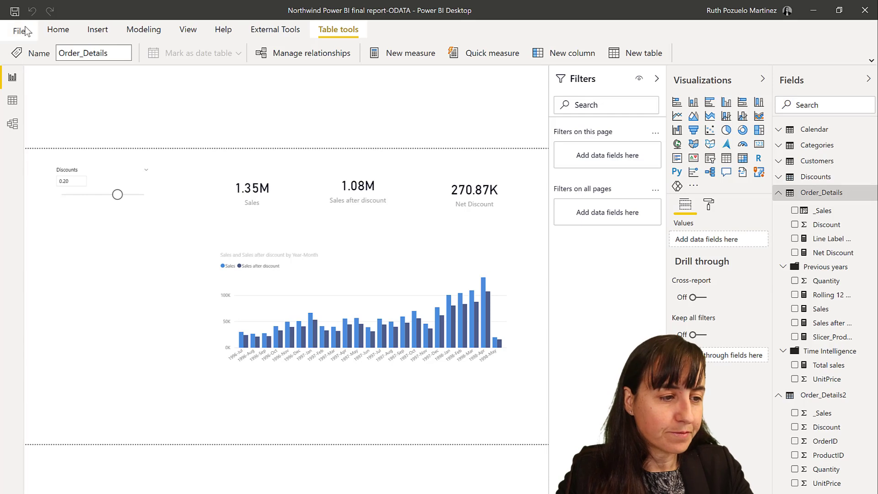
Step: Export the report as a Power BI template with its northwind calendar Rev1.0 description
left_click(17, 31)
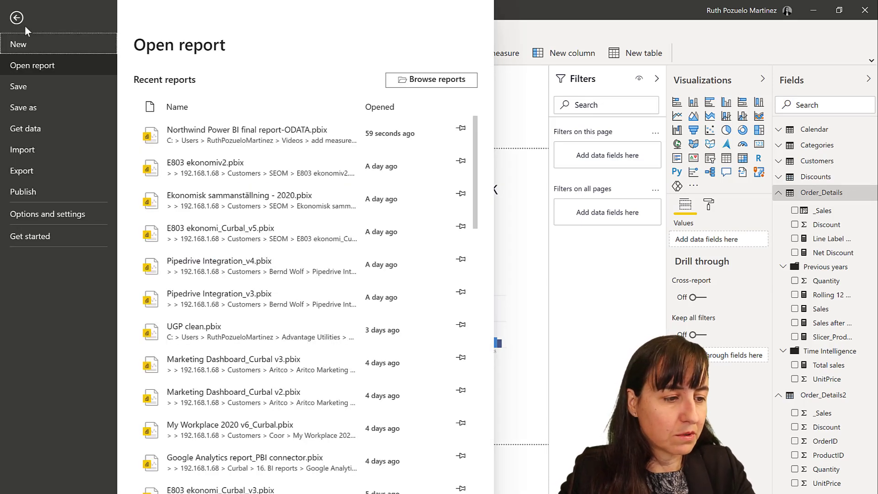
mouse_move(50, 214)
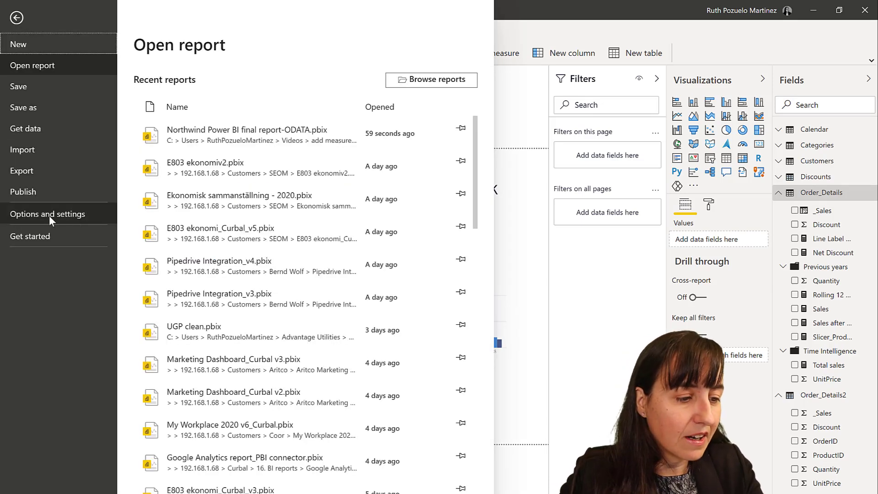
mouse_move(24, 107)
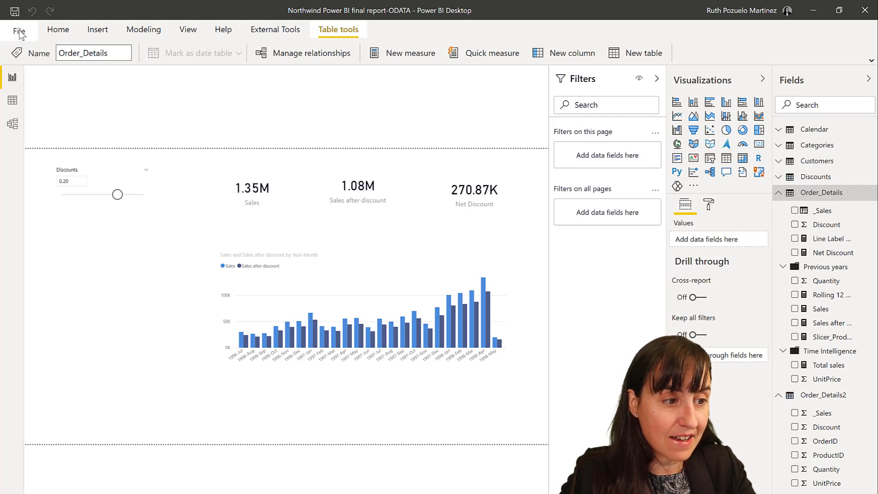
left_click(19, 30)
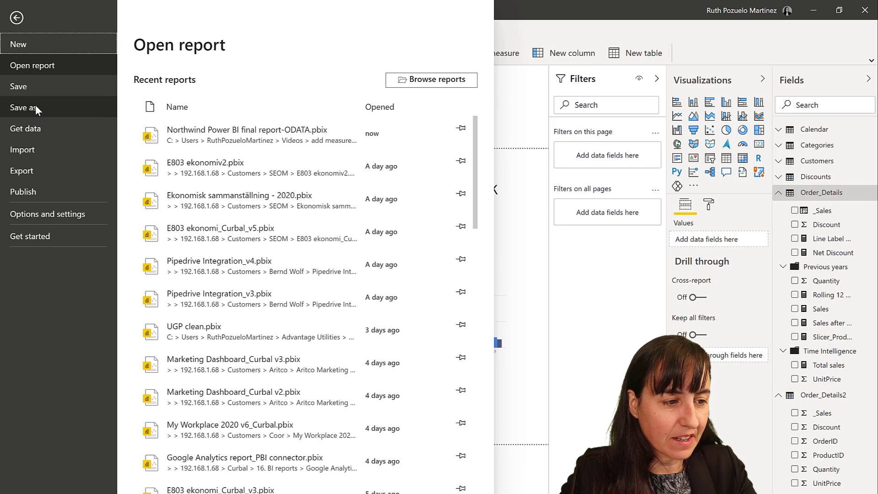
left_click(24, 108)
type("\"This is a template for northwind data with a calendar\" Rev1.0")
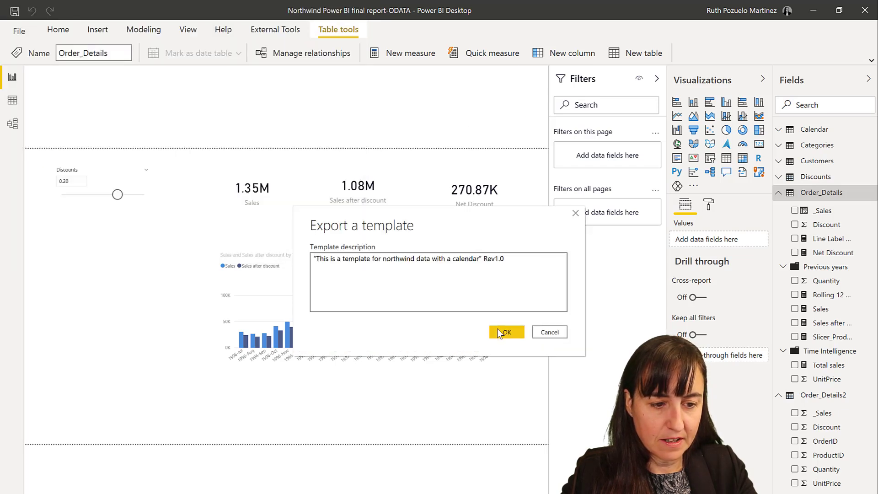
left_click(506, 331)
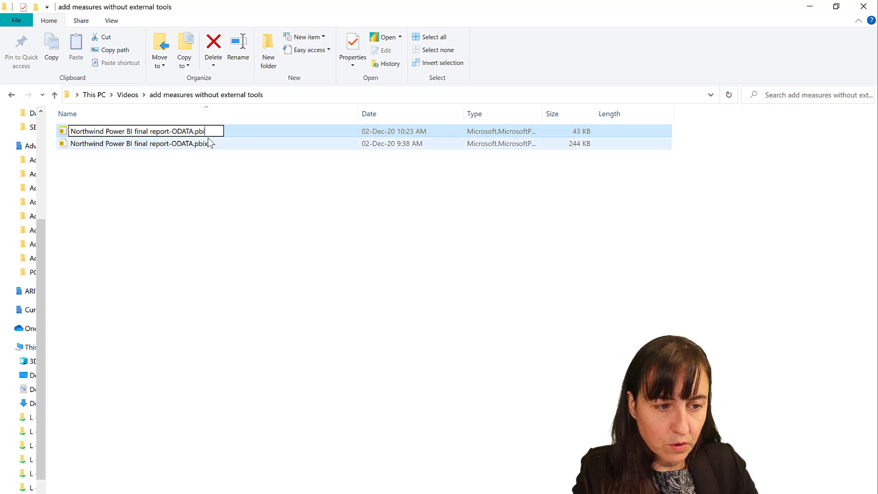
Step: Rename the exported .pbit to a .zip extension and accept the Rename warning
type("zi")
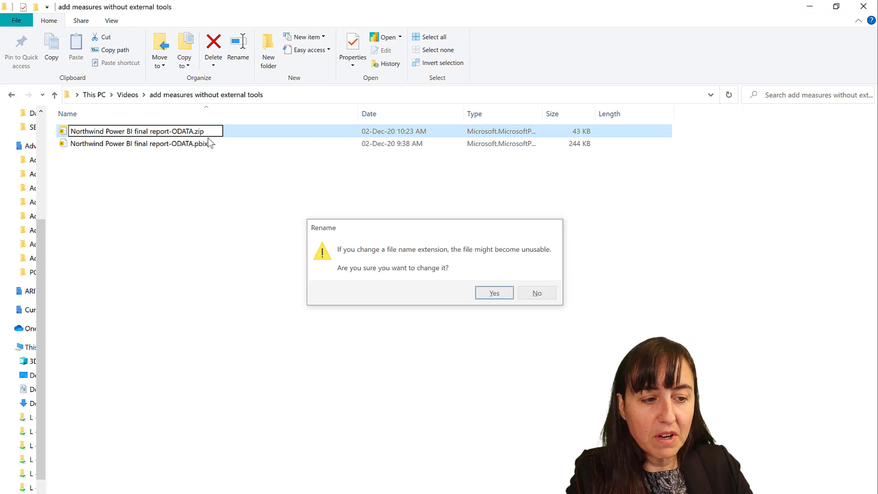
left_click(493, 292)
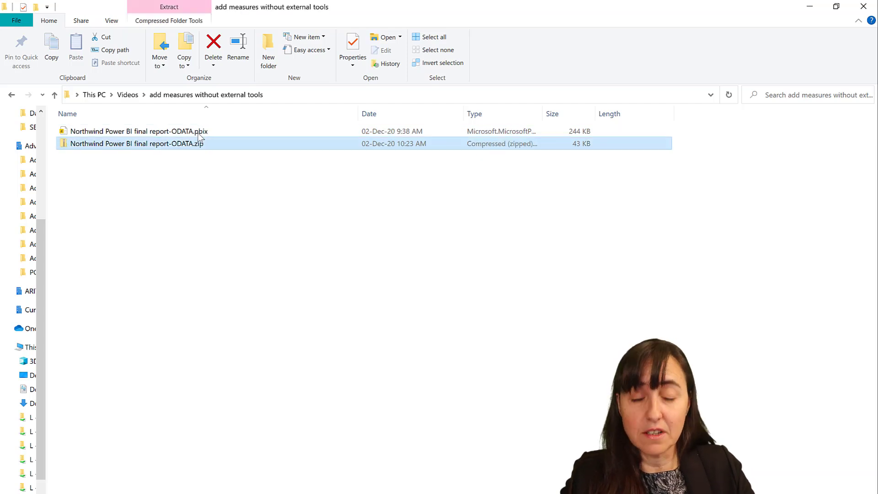
mouse_move(138, 146)
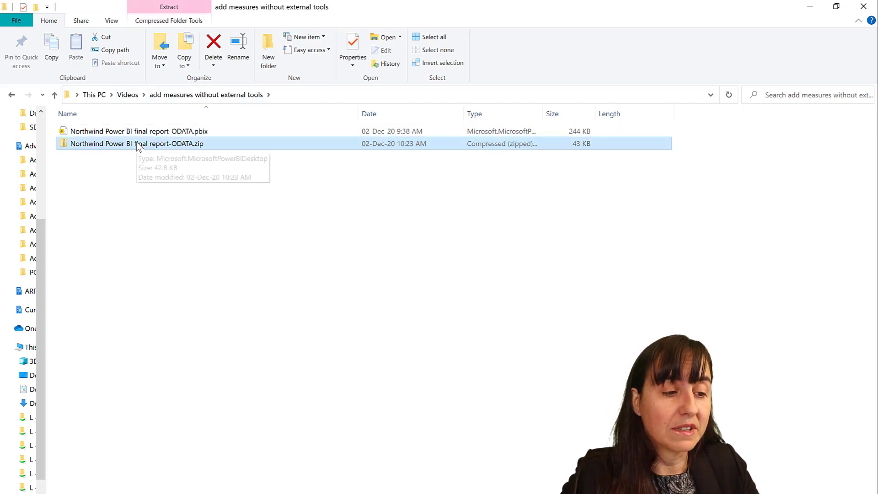
Step: Extract the zip contents into a matching folder beside the report
left_click(169, 21)
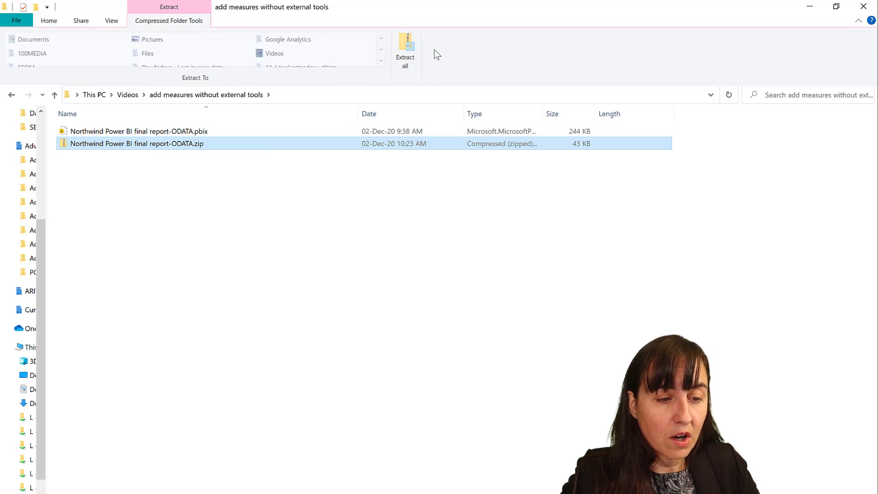
left_click(405, 51)
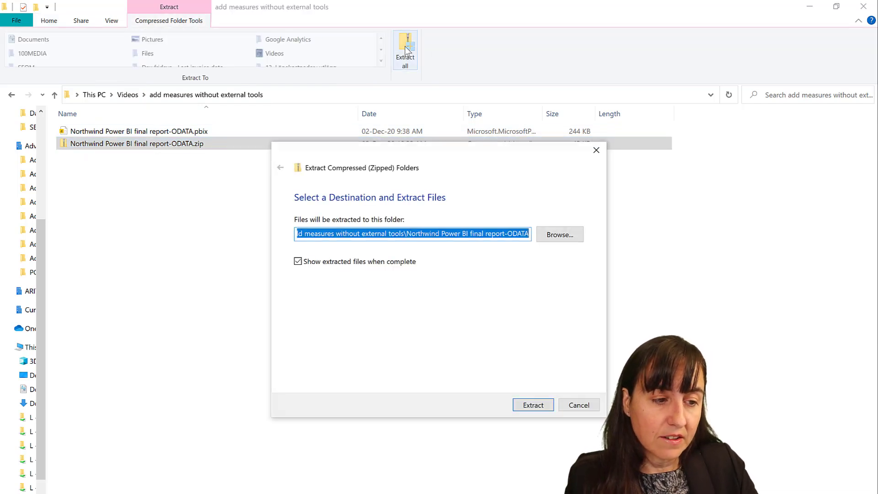
left_click(533, 405)
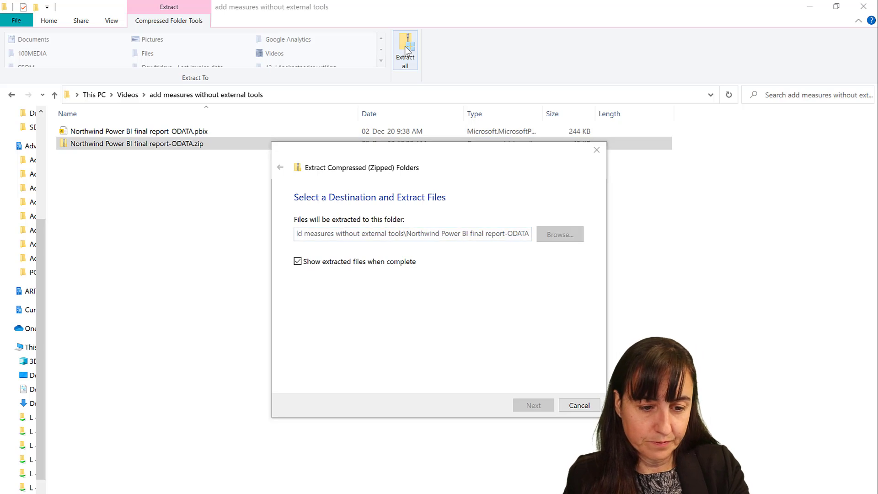
left_click(532, 405)
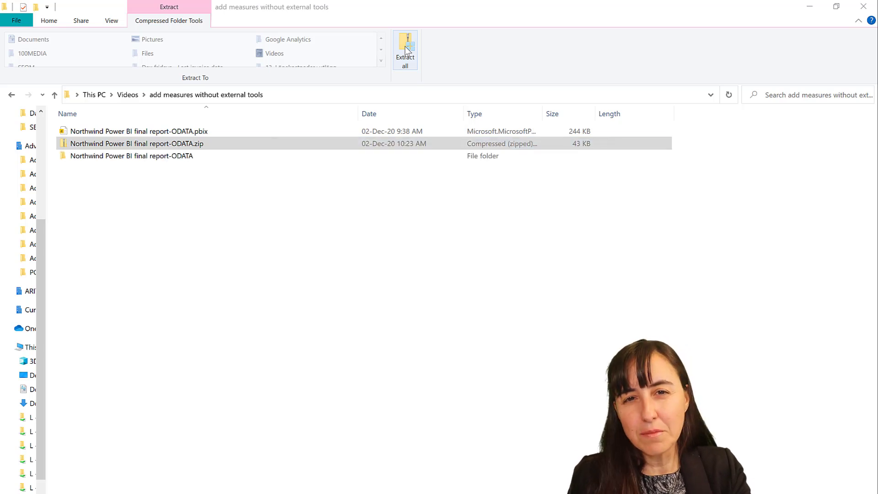
left_click(404, 51)
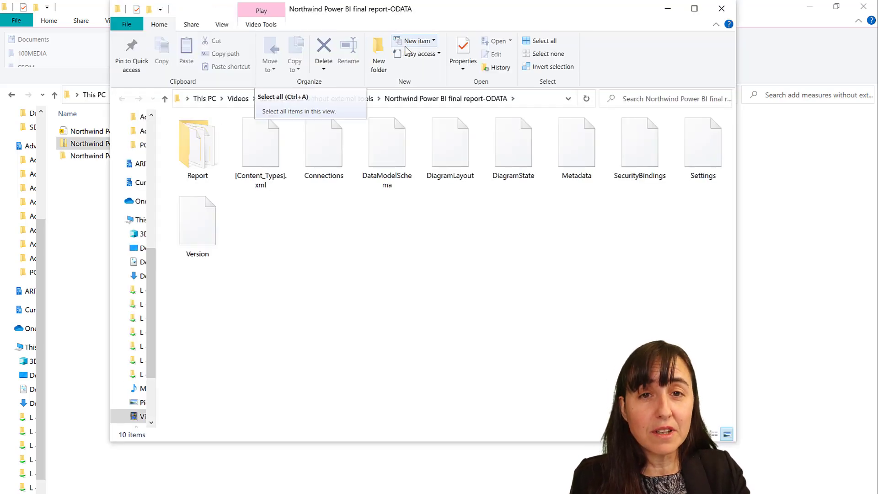
mouse_move(413, 41)
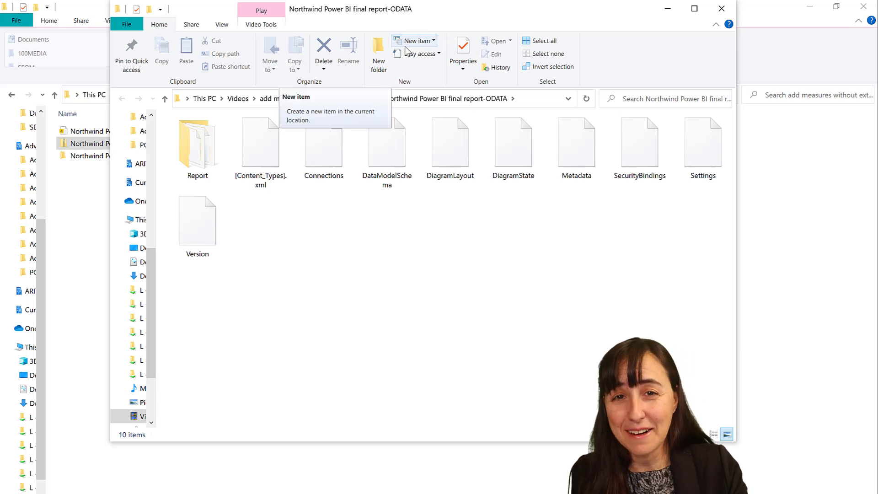
mouse_move(558, 211)
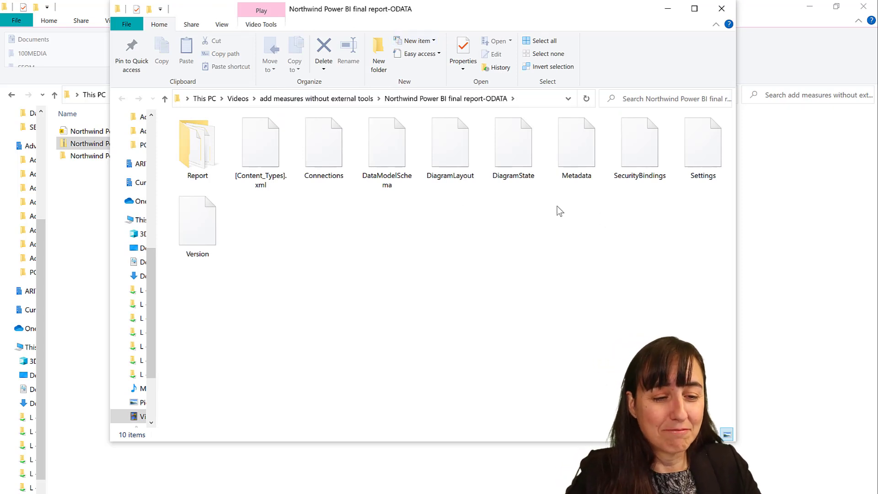
Step: Open the extracted DataModelSchema file for editing in Notepad++
left_click(386, 142)
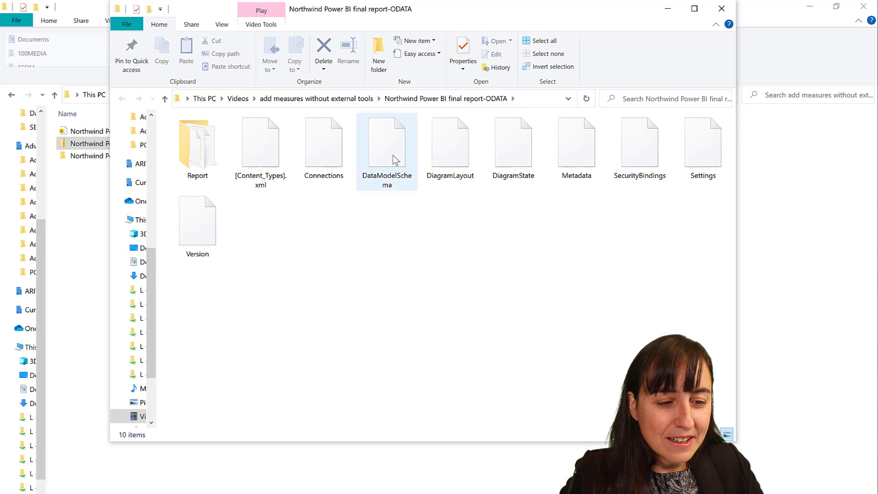
mouse_move(392, 151)
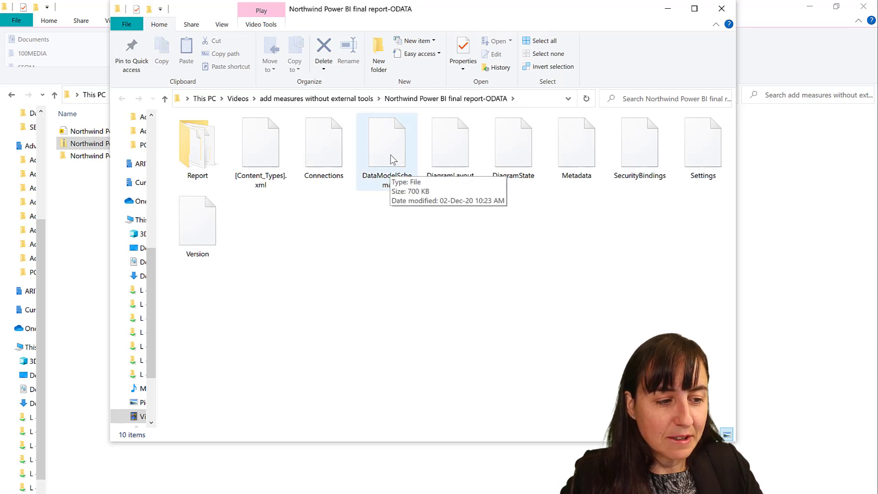
right_click(386, 146)
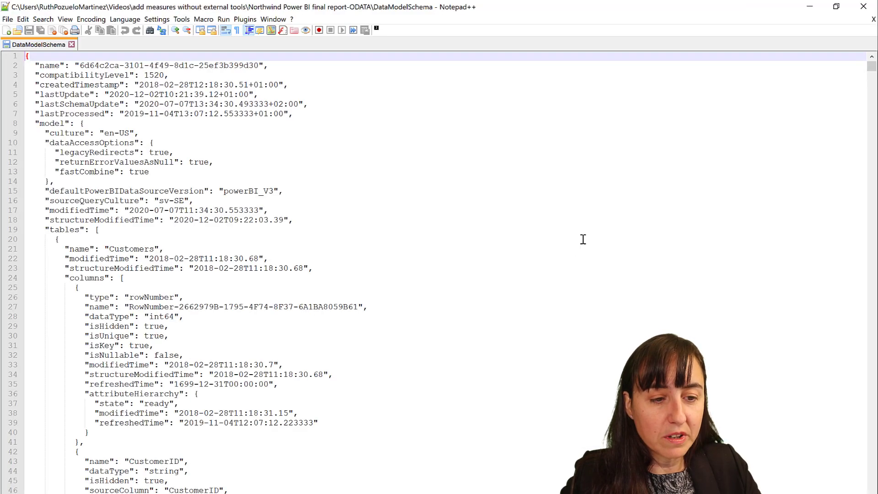
mouse_move(590, 241)
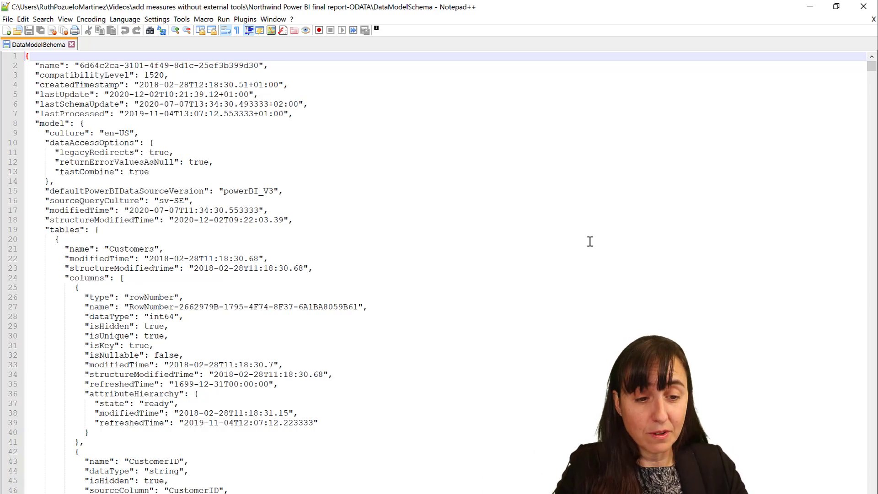
Step: Search the schema for Order_Details and review that table's column definitions
key("Ctrl+f")
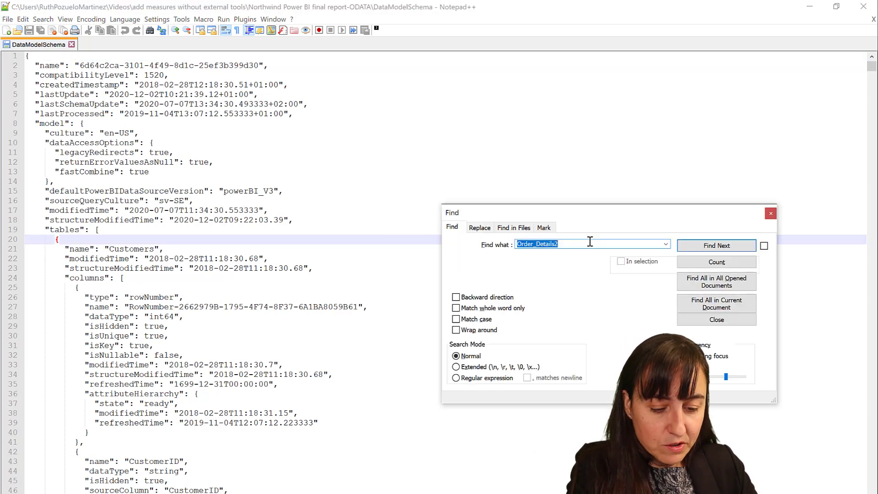
left_click(716, 245)
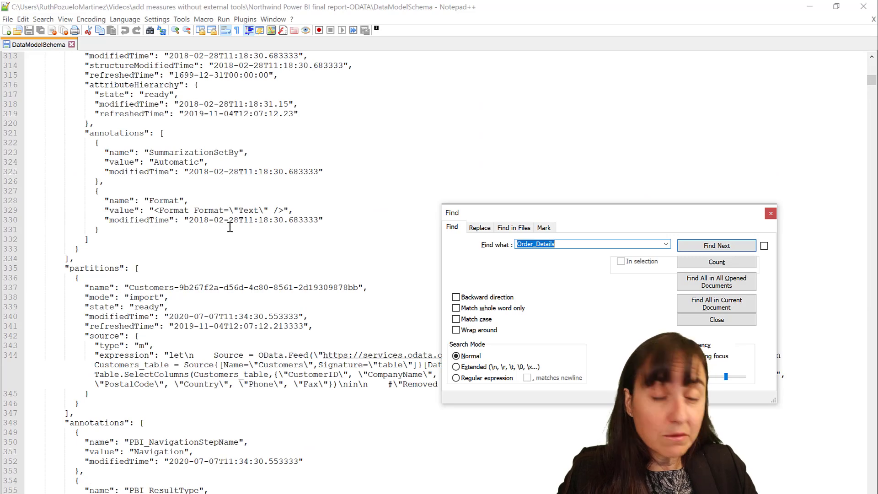
scroll("down", 3)
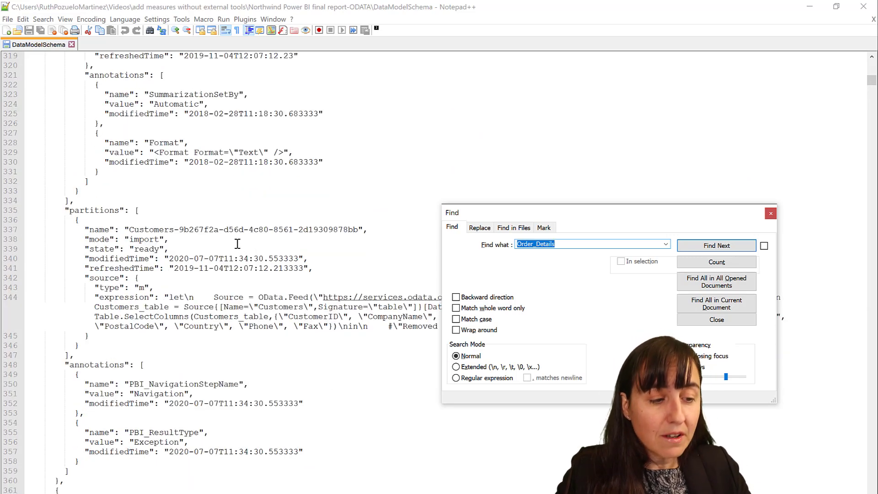
left_click(717, 246)
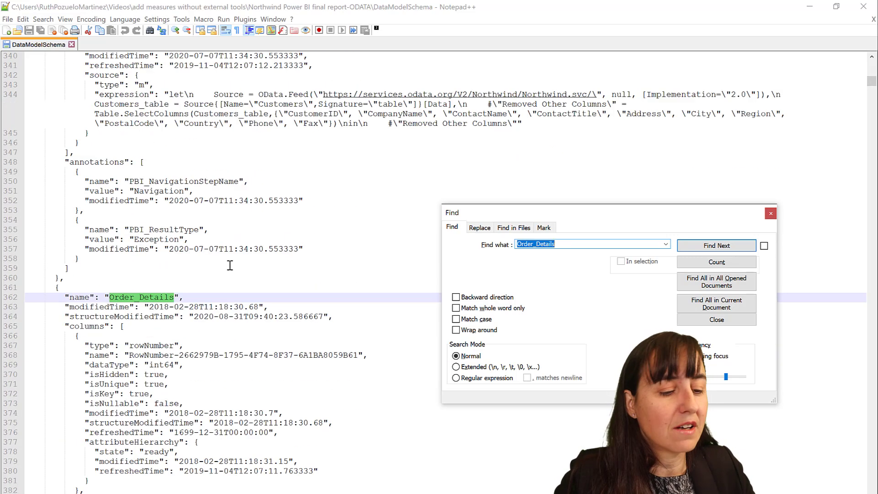
scroll("down", 3)
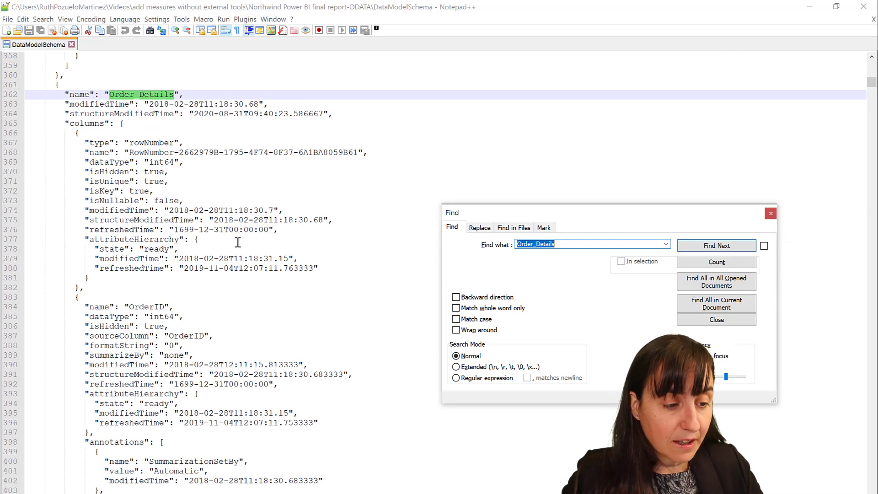
scroll("down", 3)
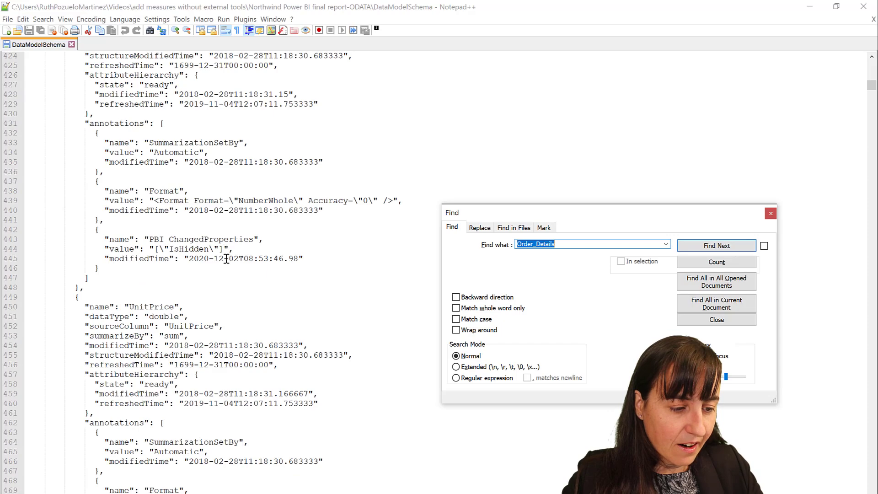
Step: Cut the measures array out of the Order_Details table after its partitions block
left_click(716, 245)
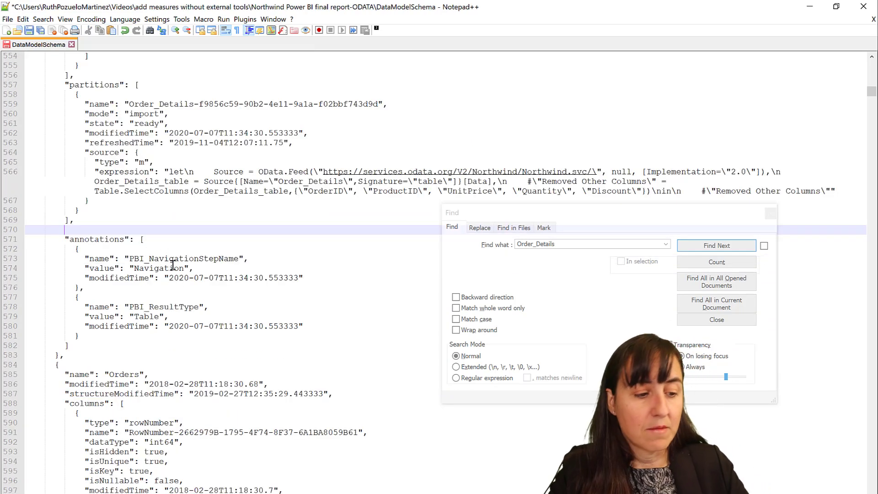
Step: Find Order_Details2 in the schema and paste the measures after its partitions block
type("2")
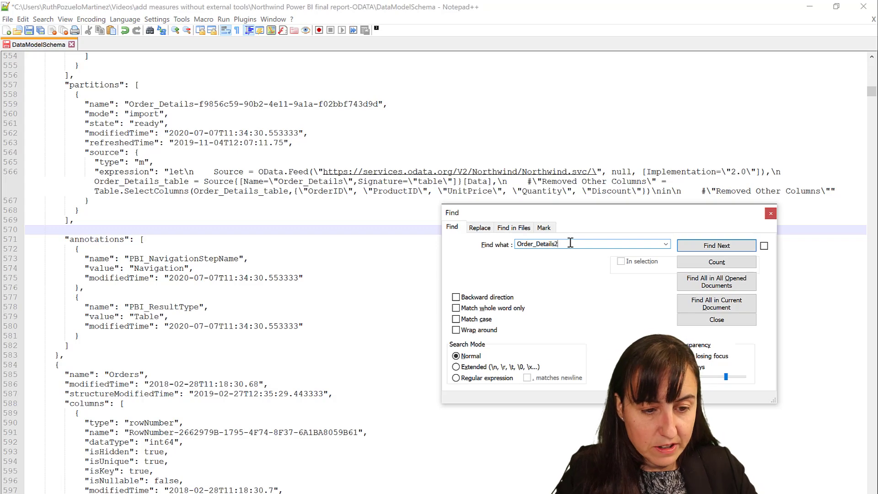
left_click(715, 245)
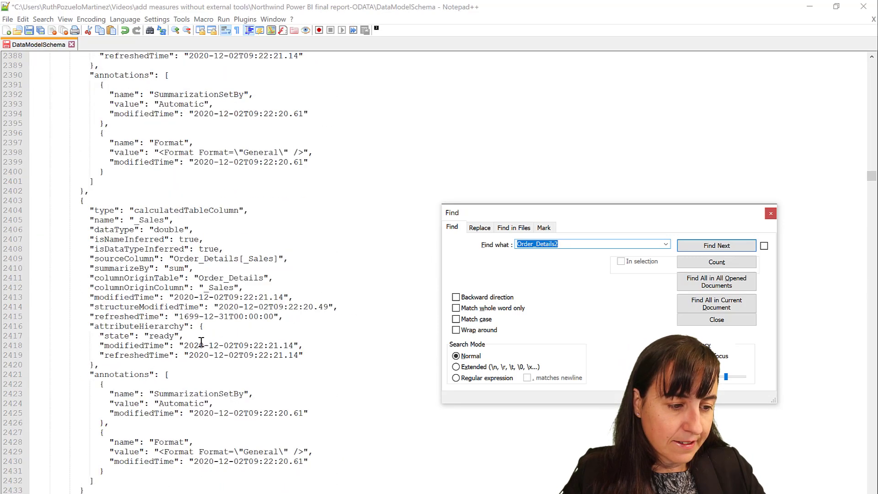
left_click(716, 245)
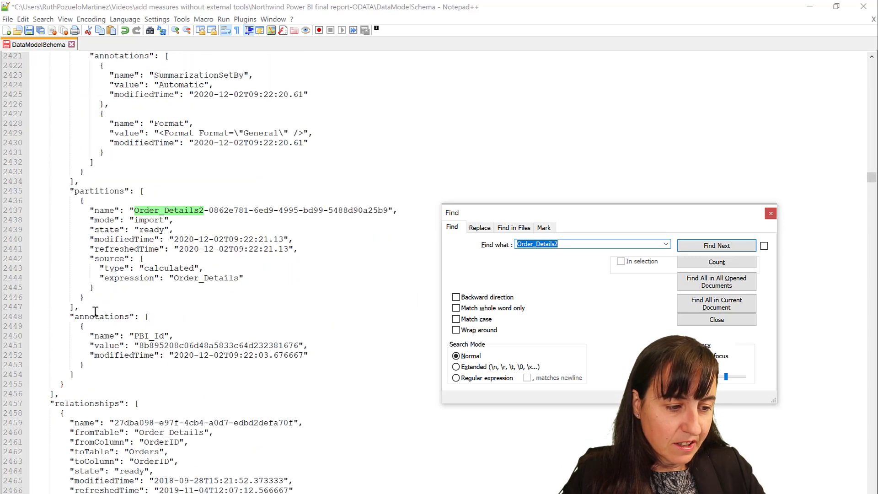
left_click(716, 245)
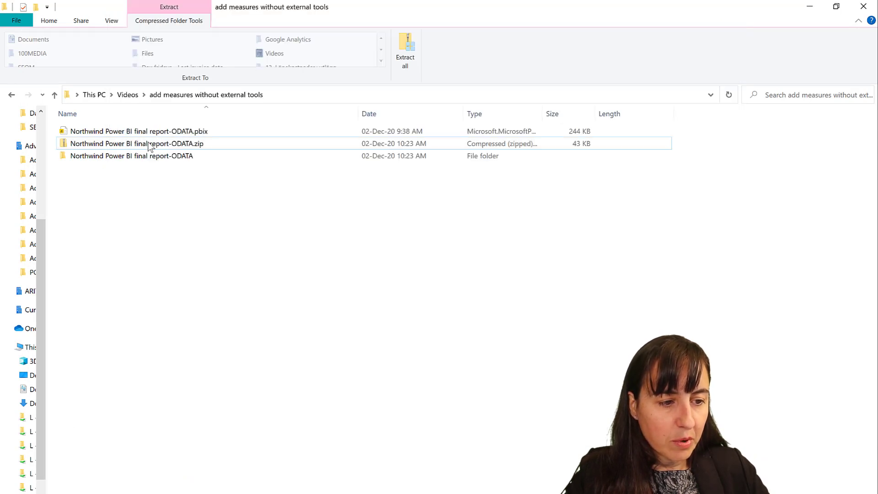
mouse_move(168, 147)
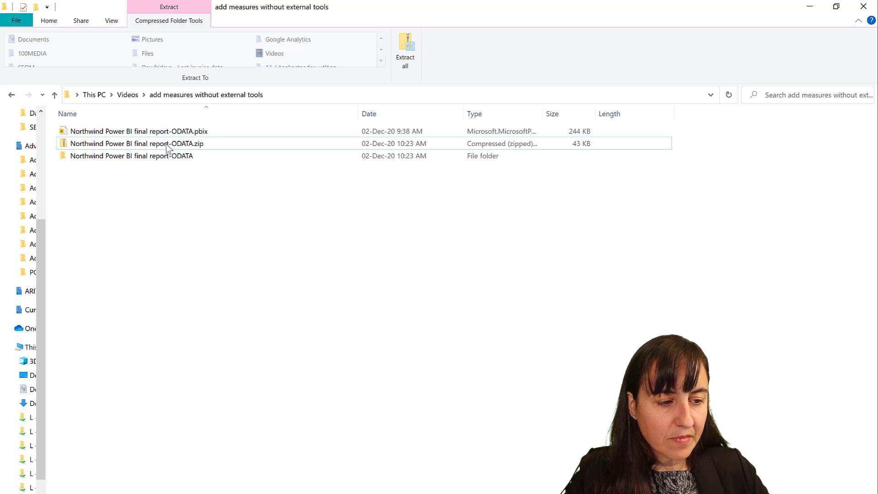
mouse_move(197, 153)
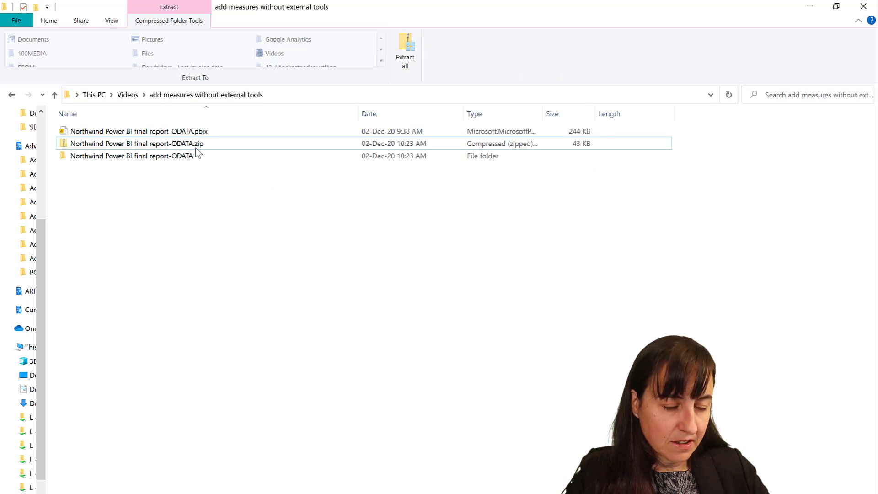
Step: Navigate File Explorer back to the folder with the .pbix, zip and extracted folder
double_click(138, 144)
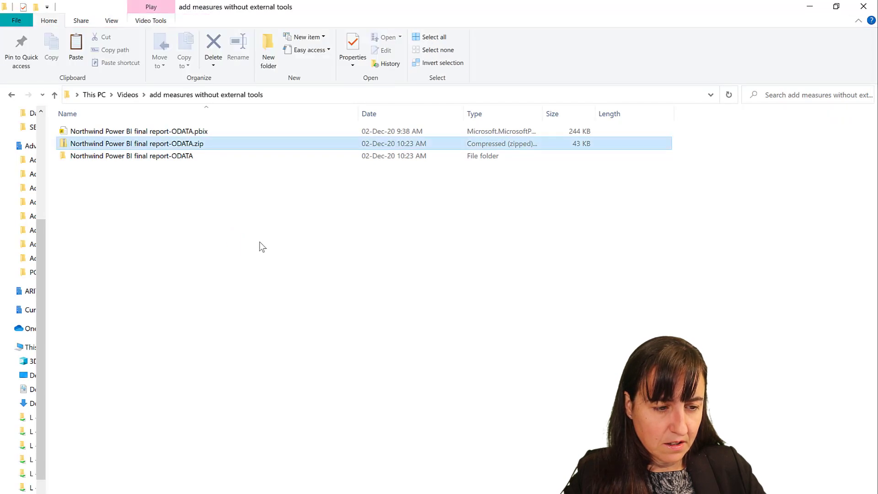
Step: Paste the edited DataModelSchema into the zip and rename it to Northwind Power BI final report-ODATA.pbit
double_click(136, 144)
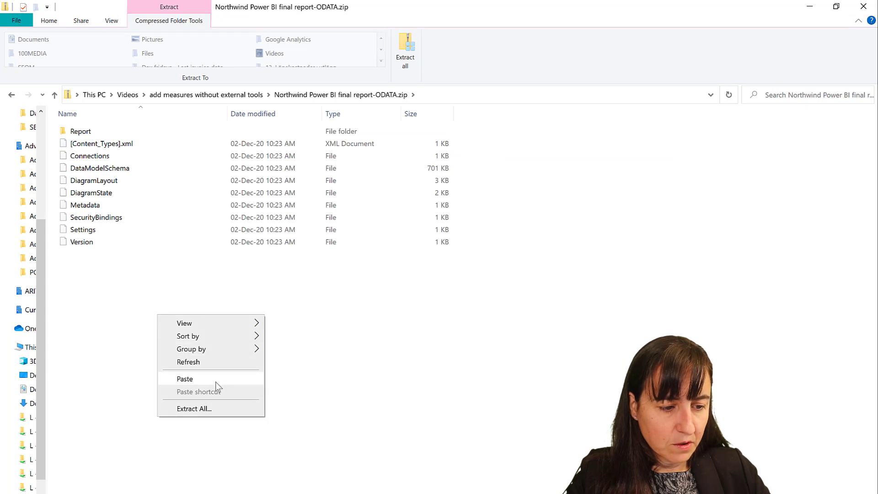
left_click(185, 378)
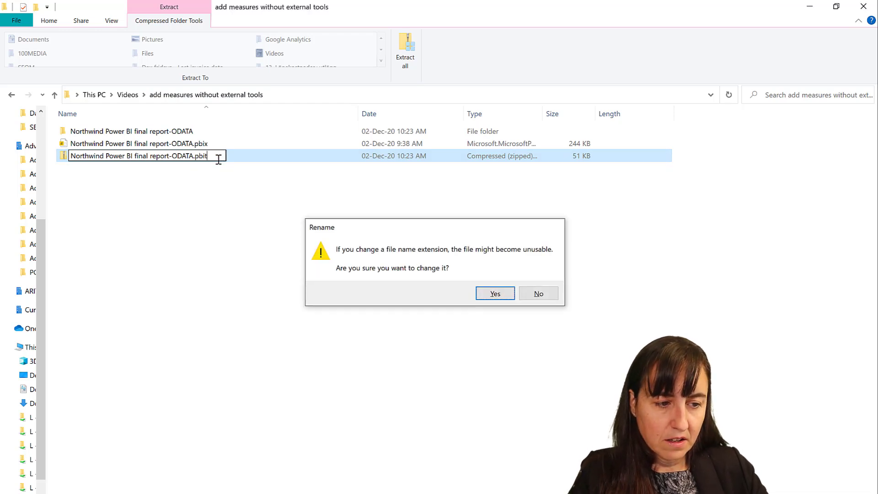
left_click(494, 293)
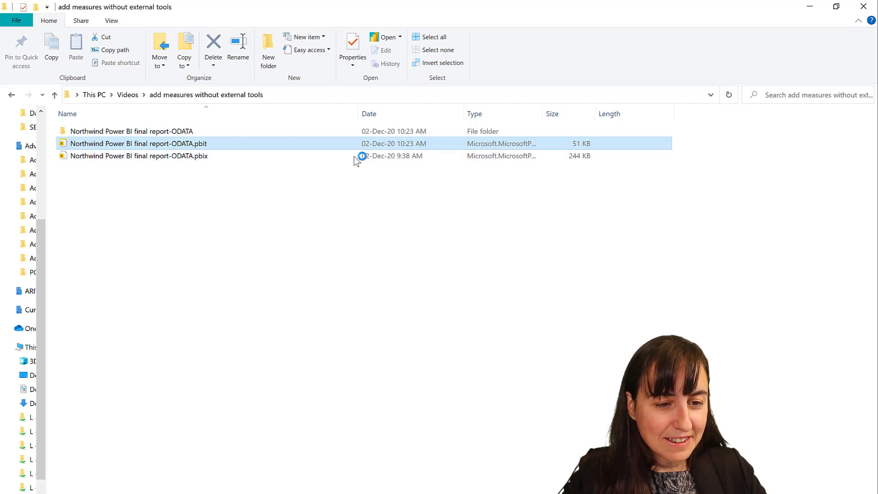
Step: Open the .pbit template and let its tables refresh from services.odata.org
double_click(139, 144)
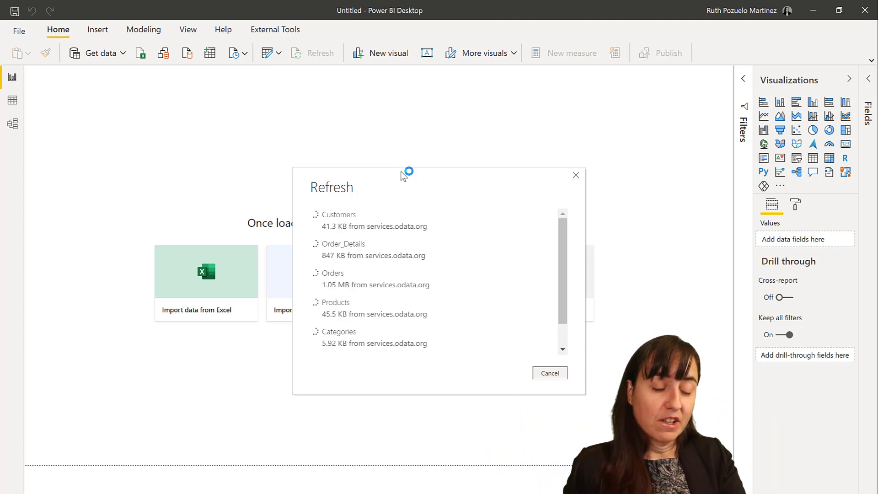
left_click(549, 373)
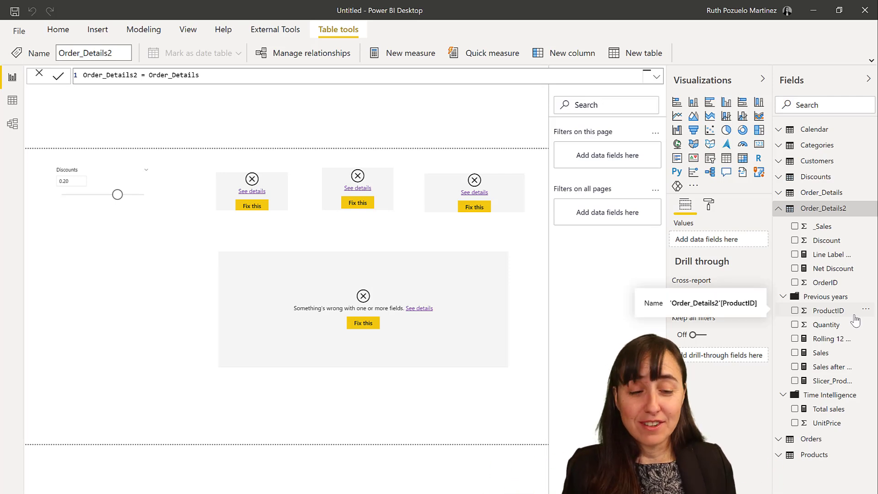
mouse_move(849, 324)
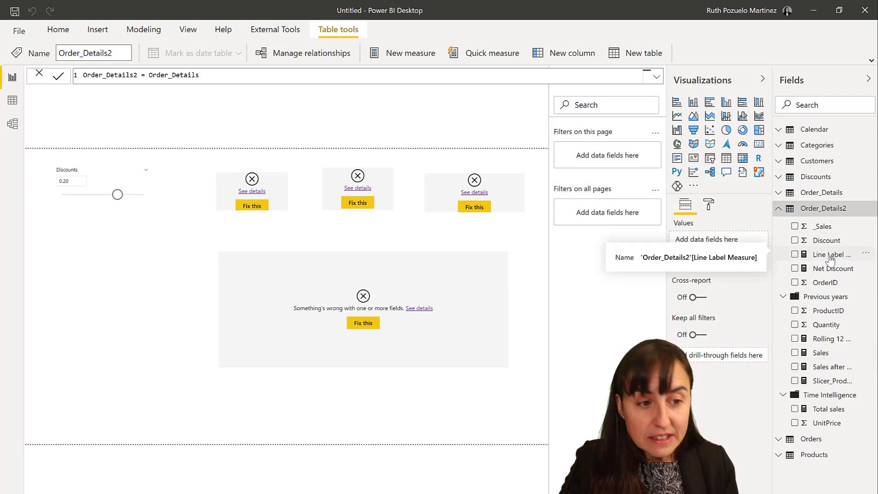
Step: Select Line Label Measure under Order_Details2 to check its DAX and home table
left_click(830, 253)
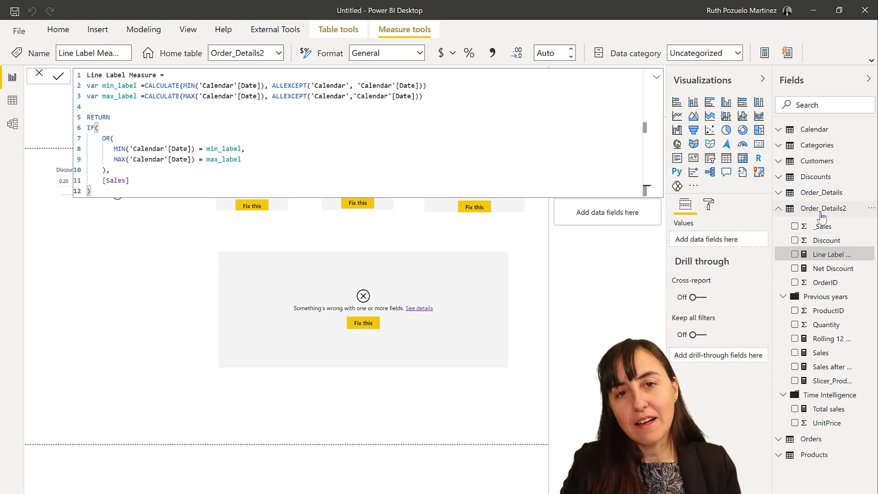
mouse_move(823, 207)
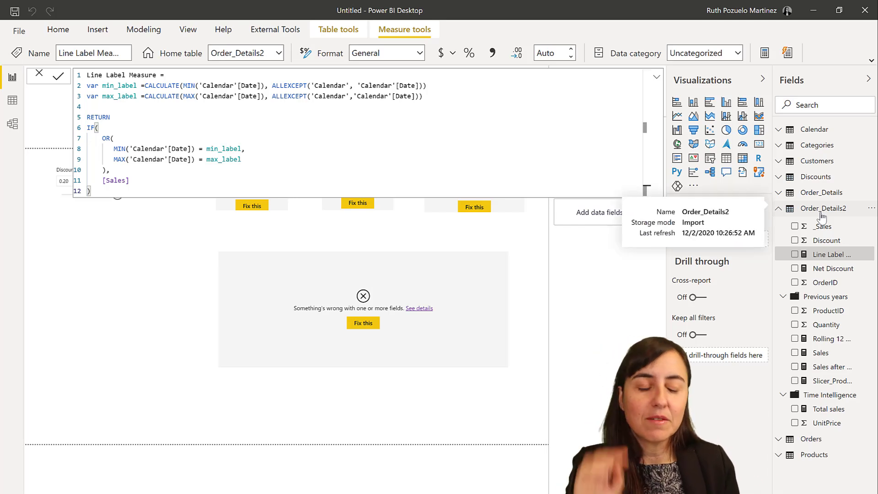